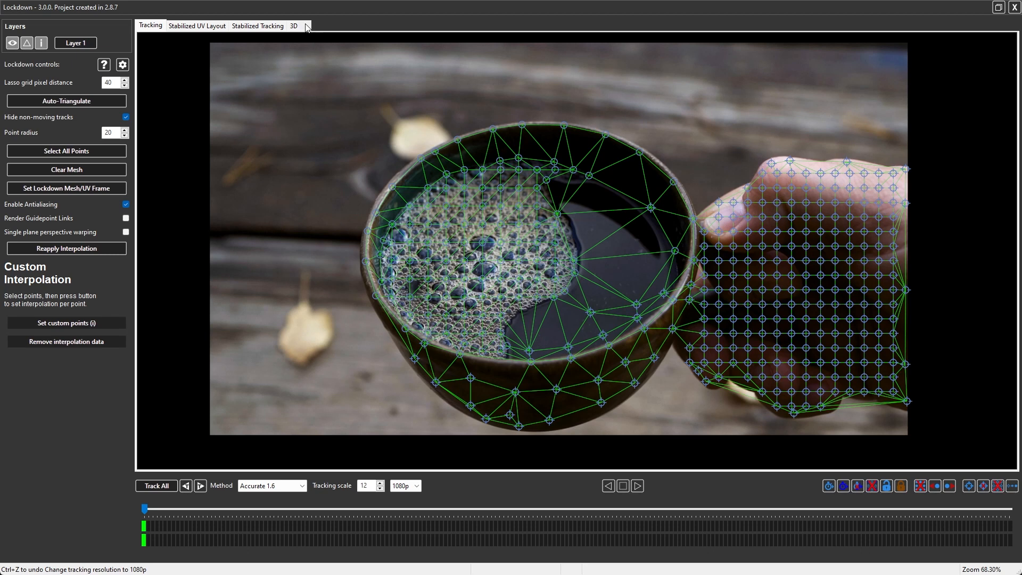
Show the coffee cup mesh in 3D and orbit it to an angled depth view
{"action": "left_click", "coordinate": [288, 25]}
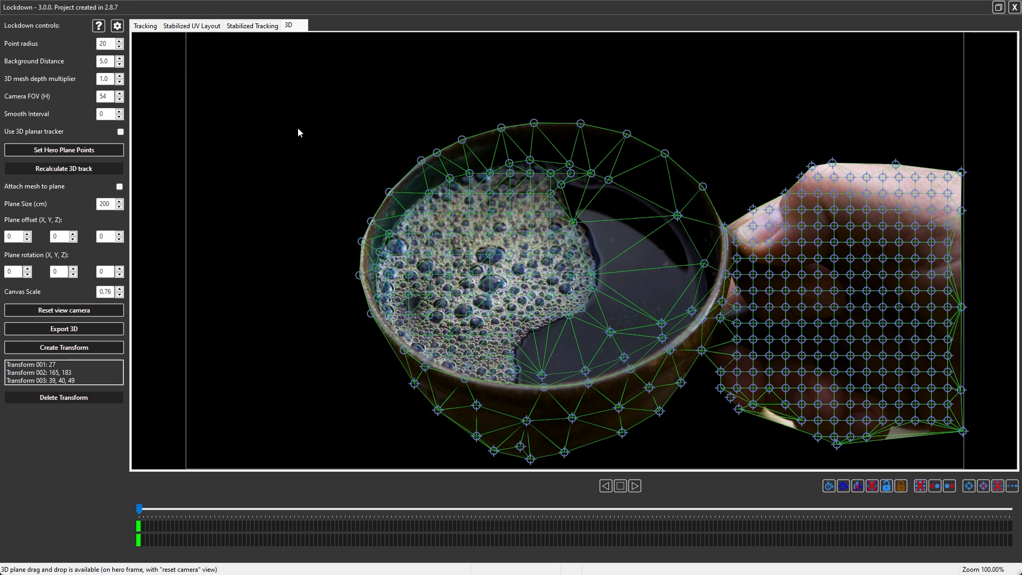
{"action": "left_click_drag", "start_coordinate": [139, 507], "coordinate": [621, 508]}
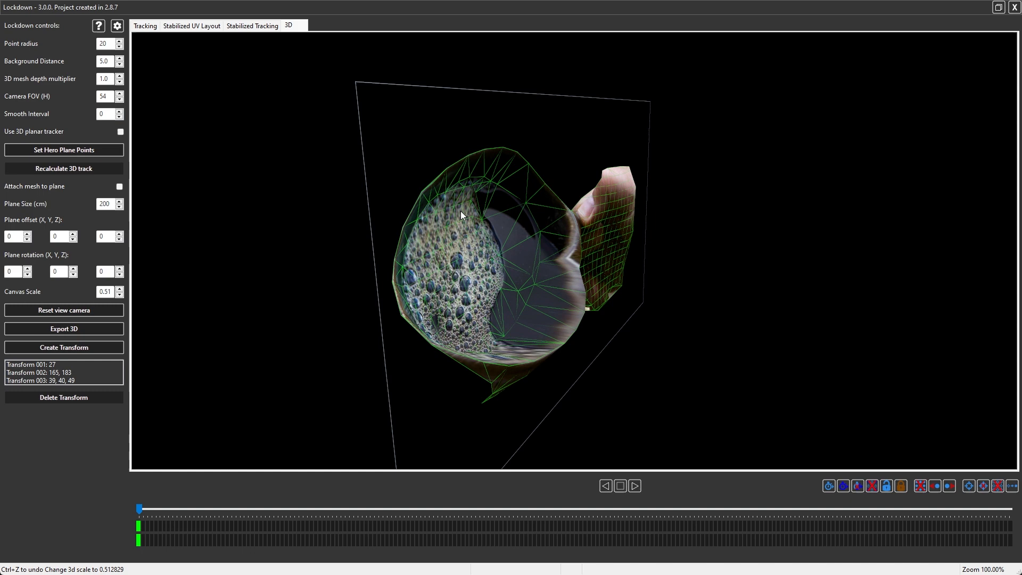
{"action": "left_click_drag", "start_coordinate": [462, 215], "coordinate": [511, 193]}
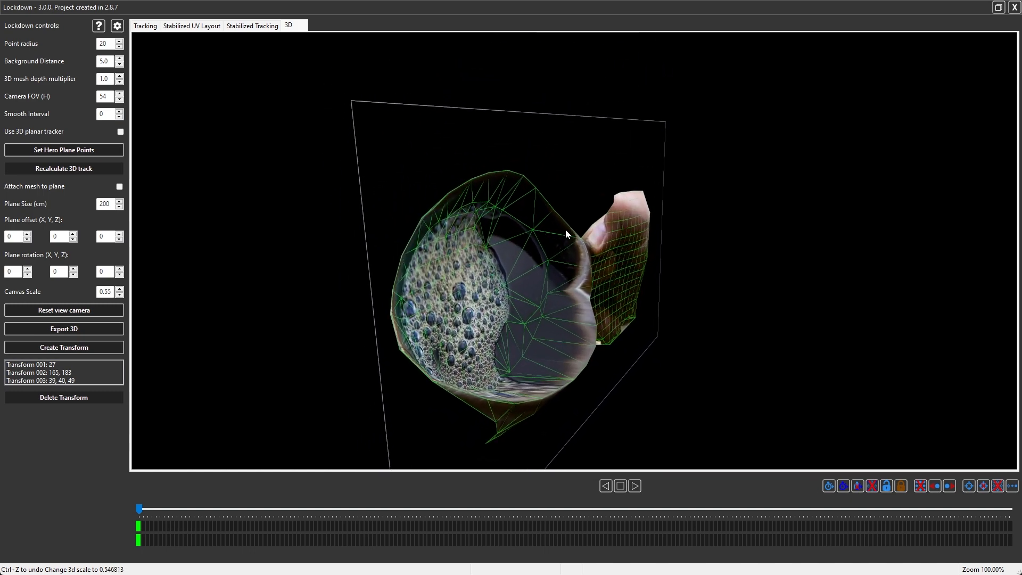
{"action": "left_click_drag", "start_coordinate": [565, 234], "coordinate": [599, 278]}
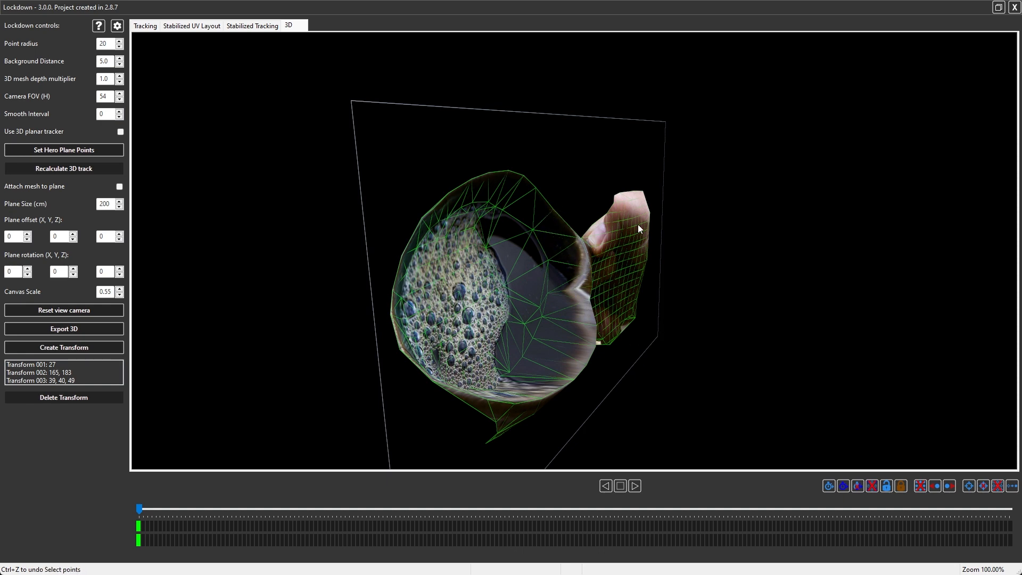
Deselect all mesh points and type 2.3 into the depth multiplier field
{"action": "left_click", "coordinate": [63, 310]}
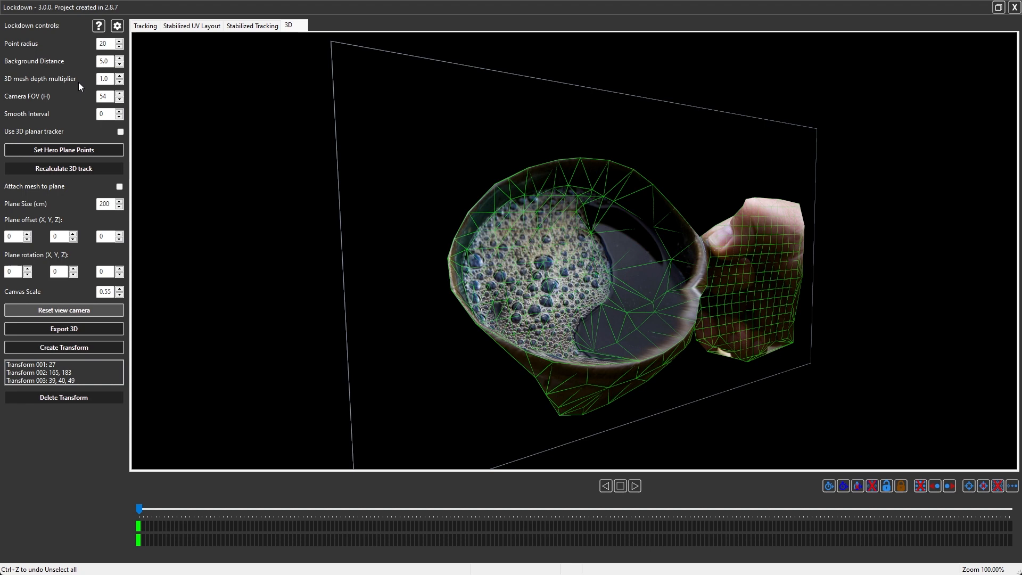
{"action": "mouse_move", "coordinate": [119, 79]}
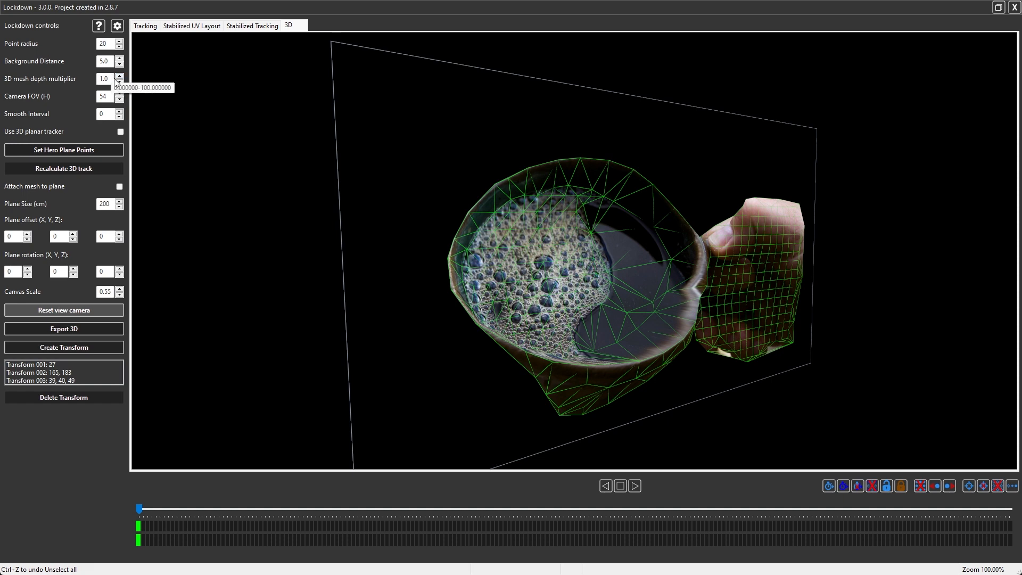
{"action": "type", "text": "2.3"}
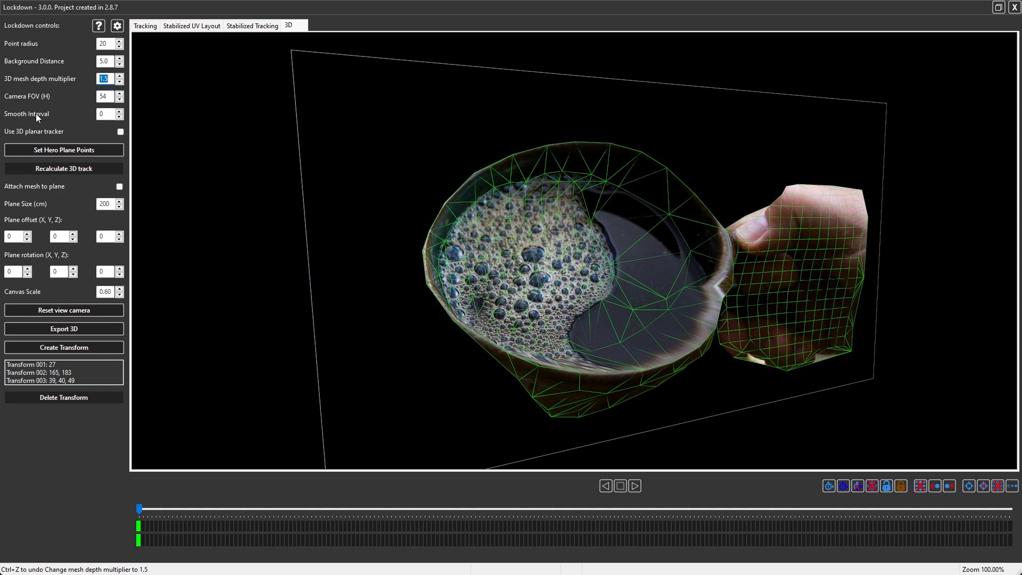
{"action": "mouse_move", "coordinate": [83, 122]}
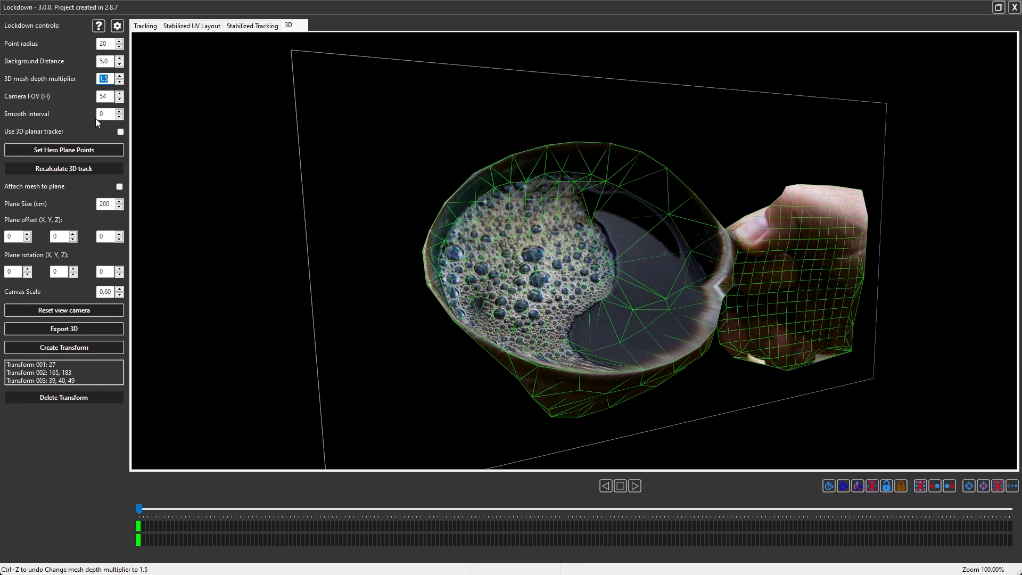
{"action": "mouse_move", "coordinate": [152, 500]}
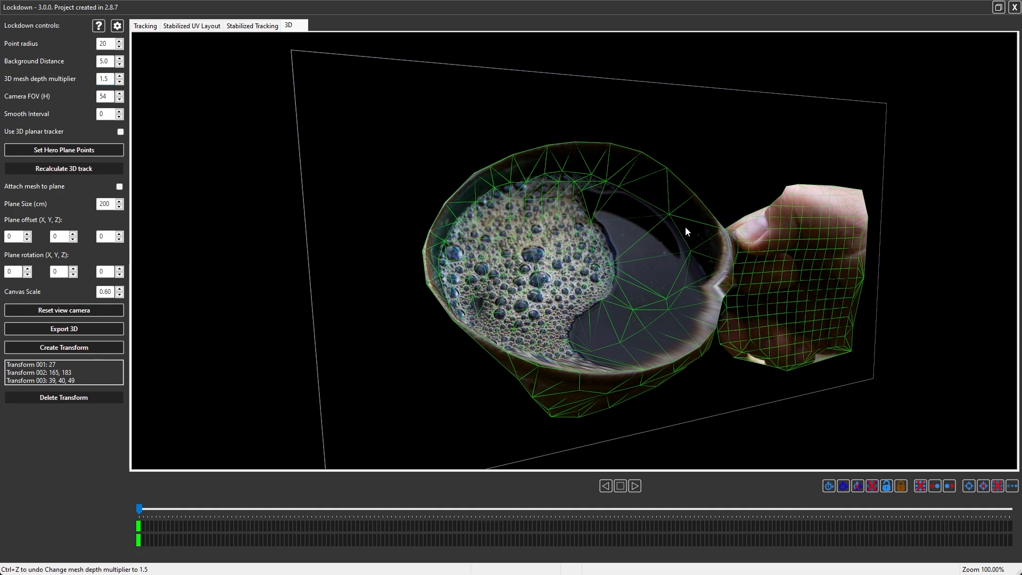
{"action": "mouse_move", "coordinate": [754, 155]}
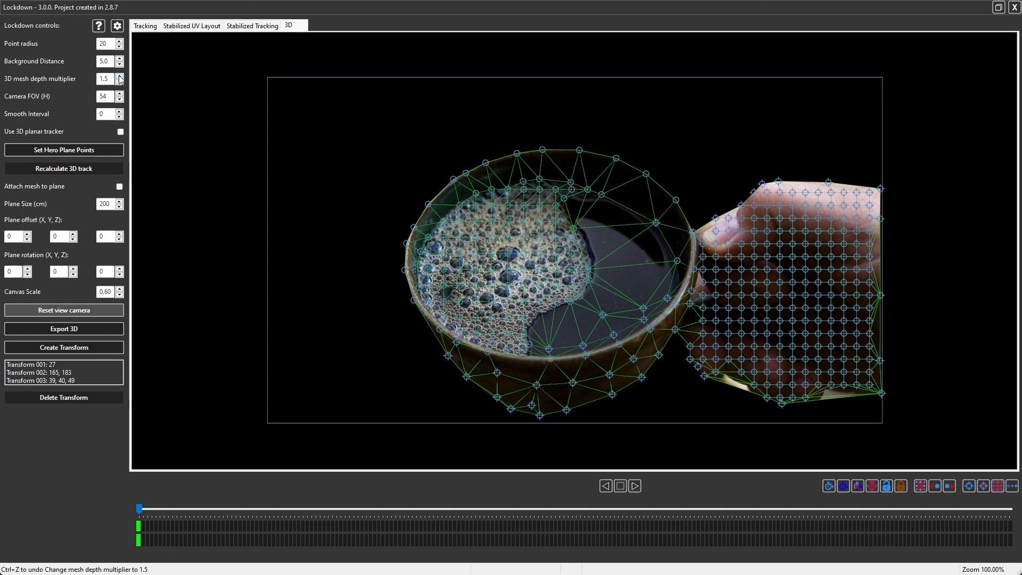
Nudge the depth multiplier to 1.6 and back to 1.5, then scrub through the clip
{"action": "left_click", "coordinate": [119, 76]}
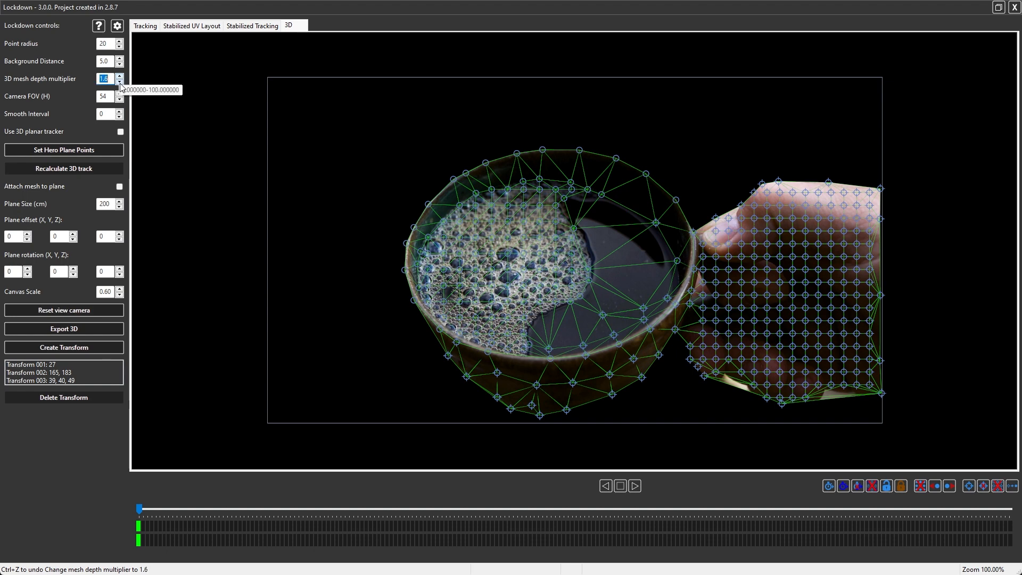
{"action": "left_click", "coordinate": [119, 81]}
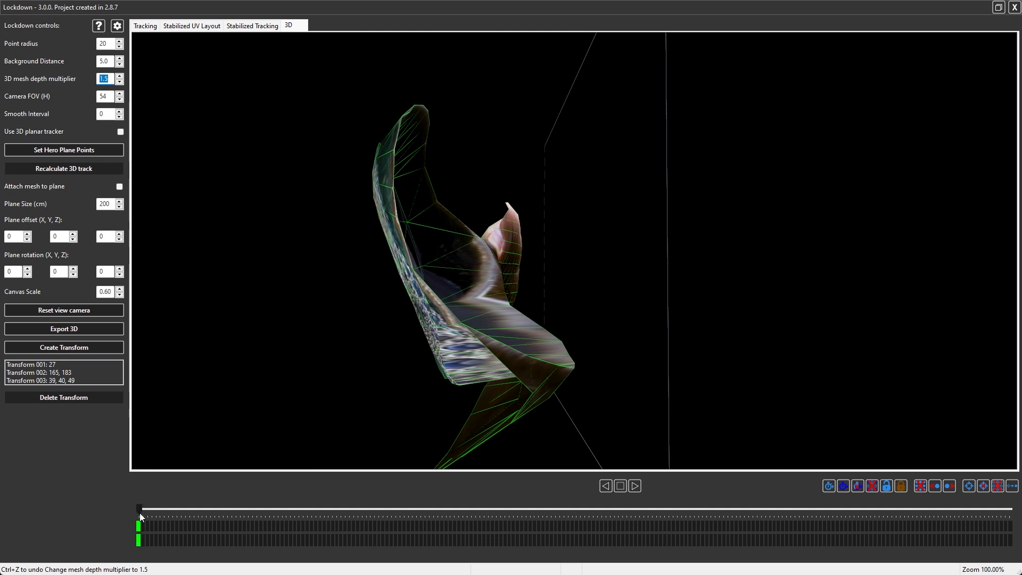
{"action": "left_click_drag", "start_coordinate": [140, 508], "coordinate": [316, 507]}
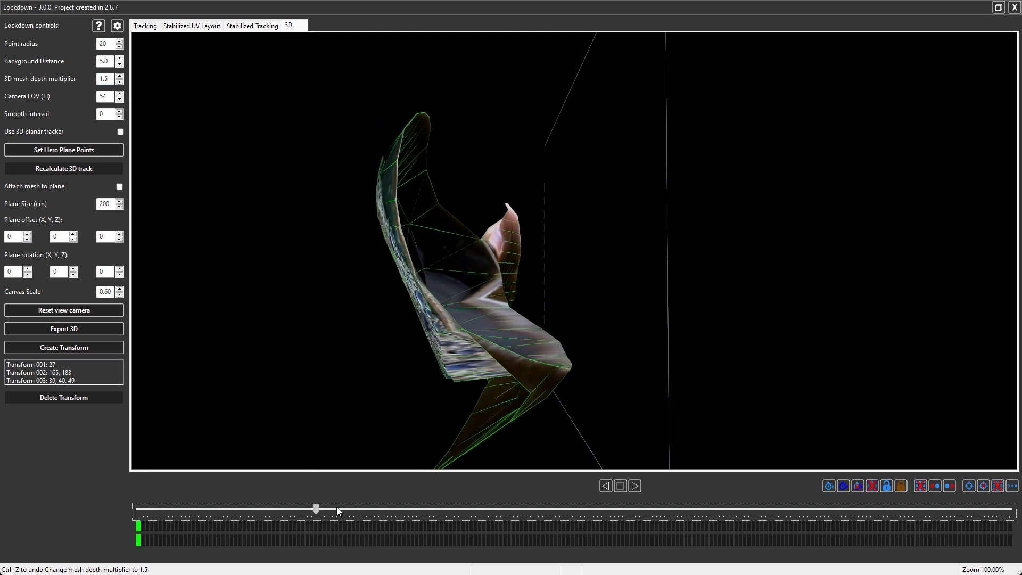
{"action": "left_click_drag", "start_coordinate": [317, 508], "coordinate": [157, 507]}
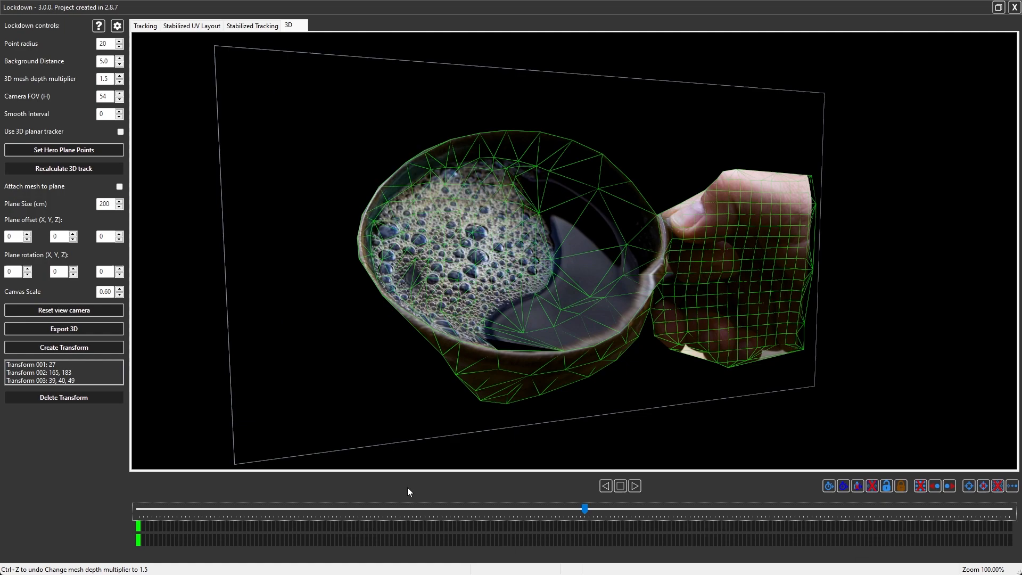
{"action": "left_click_drag", "start_coordinate": [584, 507], "coordinate": [290, 507]}
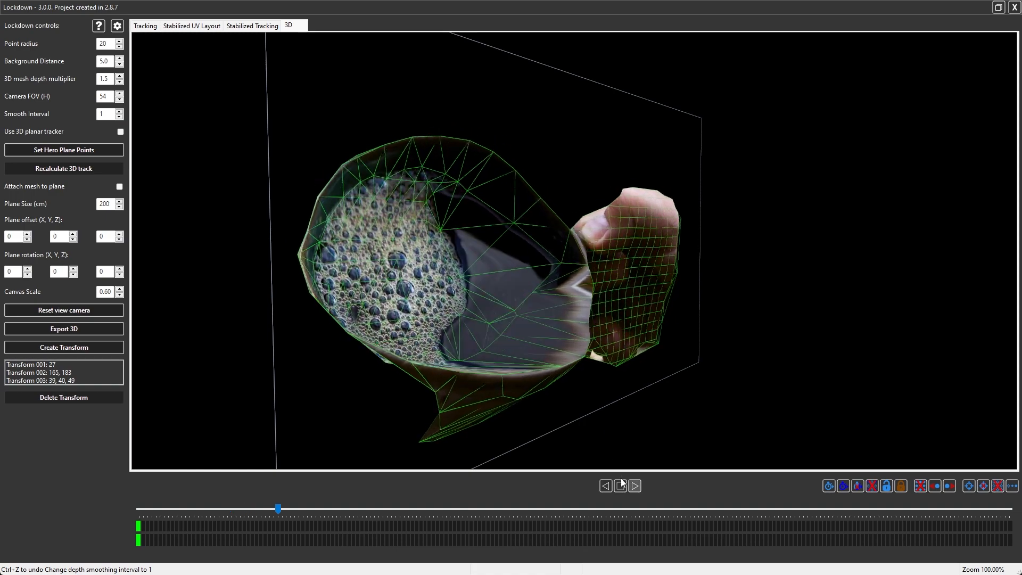
Enter 30 as the Smooth Interval value
{"action": "left_click", "coordinate": [619, 485]}
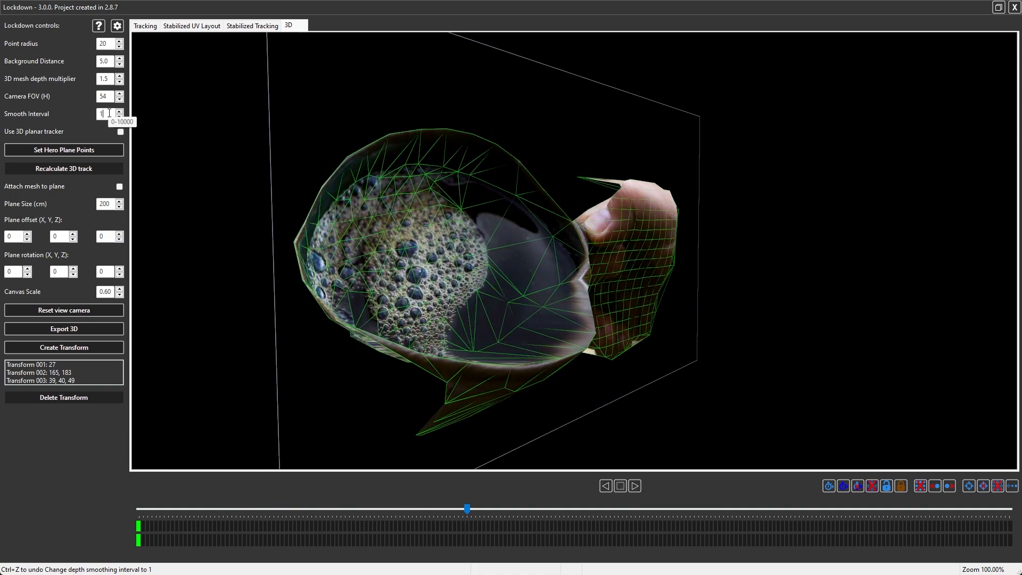
{"action": "type", "text": "30"}
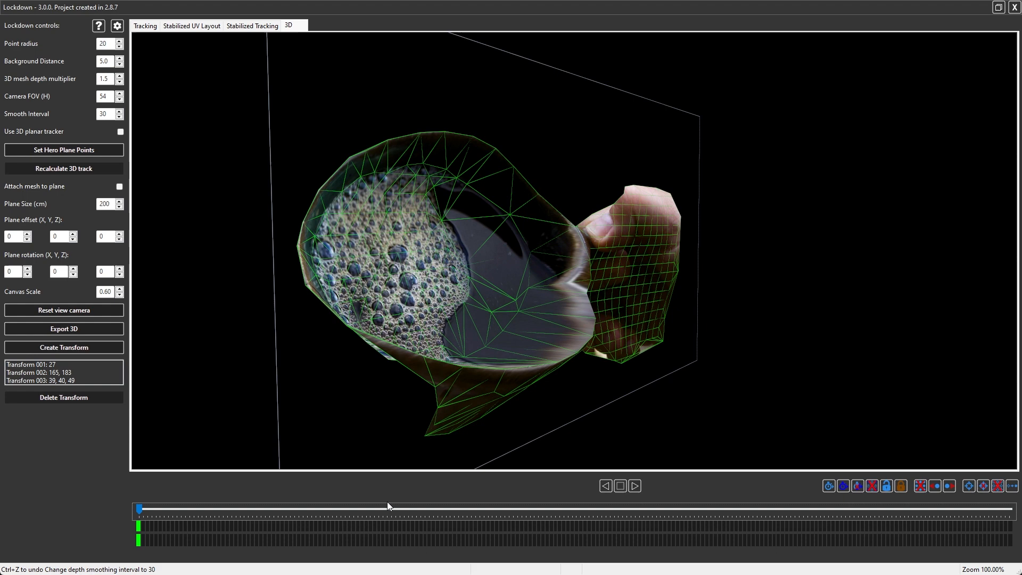
{"action": "mouse_move", "coordinate": [513, 510]}
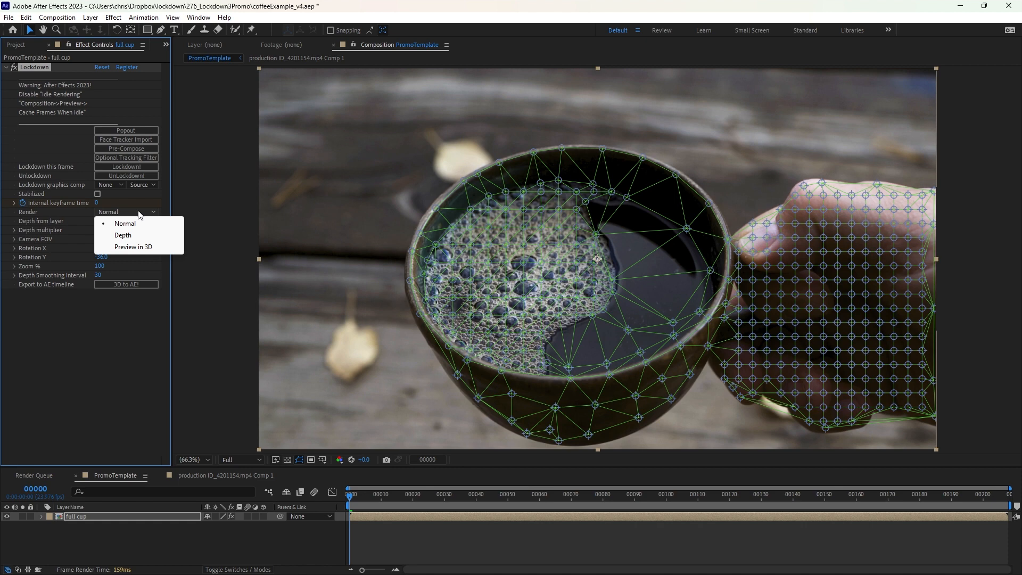
Render the cup layer as a depth map and check it at frame 30 and later
{"action": "left_click", "coordinate": [123, 236]}
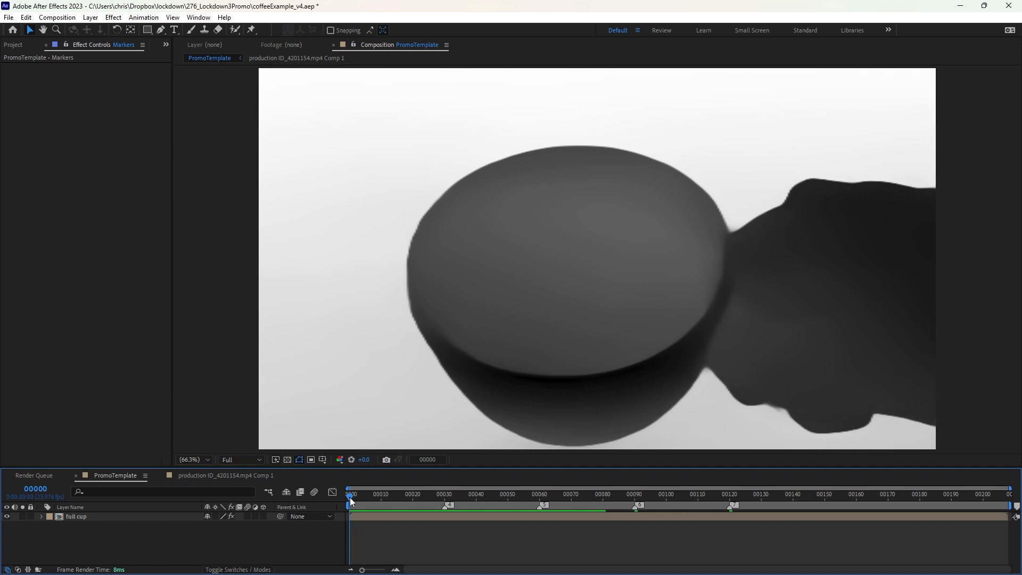
{"action": "left_click", "coordinate": [444, 494]}
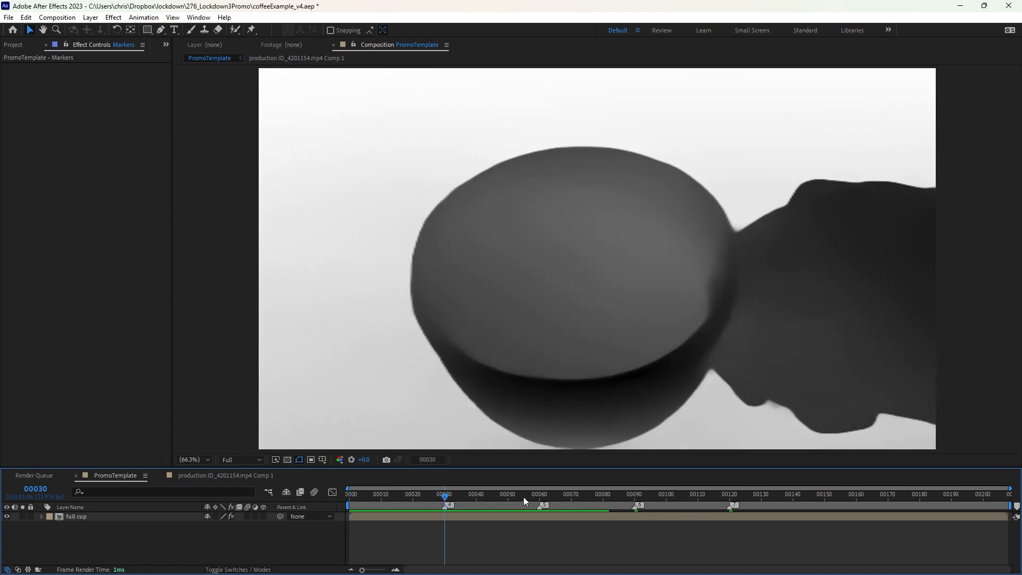
{"action": "left_click", "coordinate": [634, 493]}
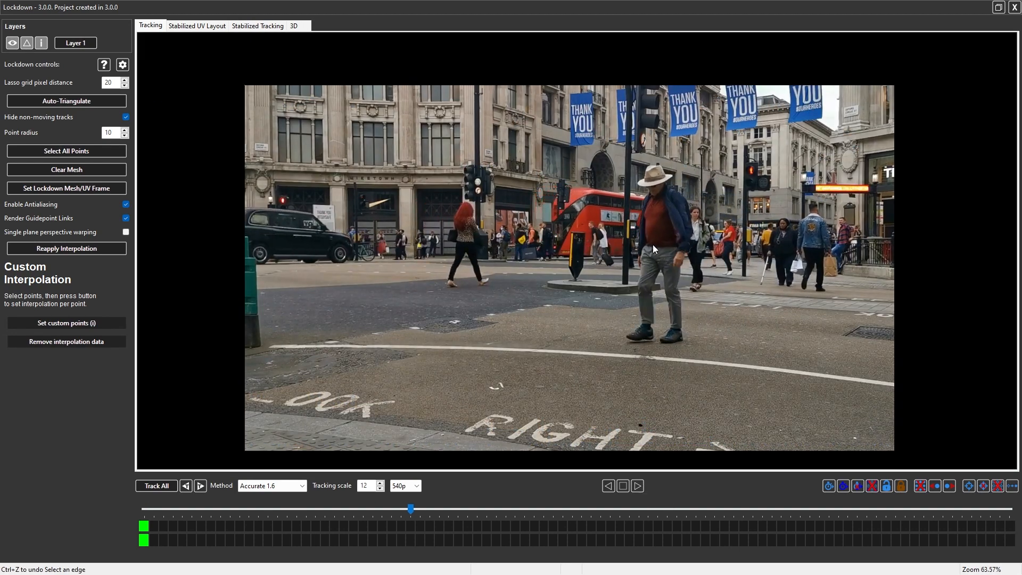
Show the street clip as a 3D mesh, play it, set smoothing to 60, and orbit slightly
{"action": "left_click", "coordinate": [292, 25]}
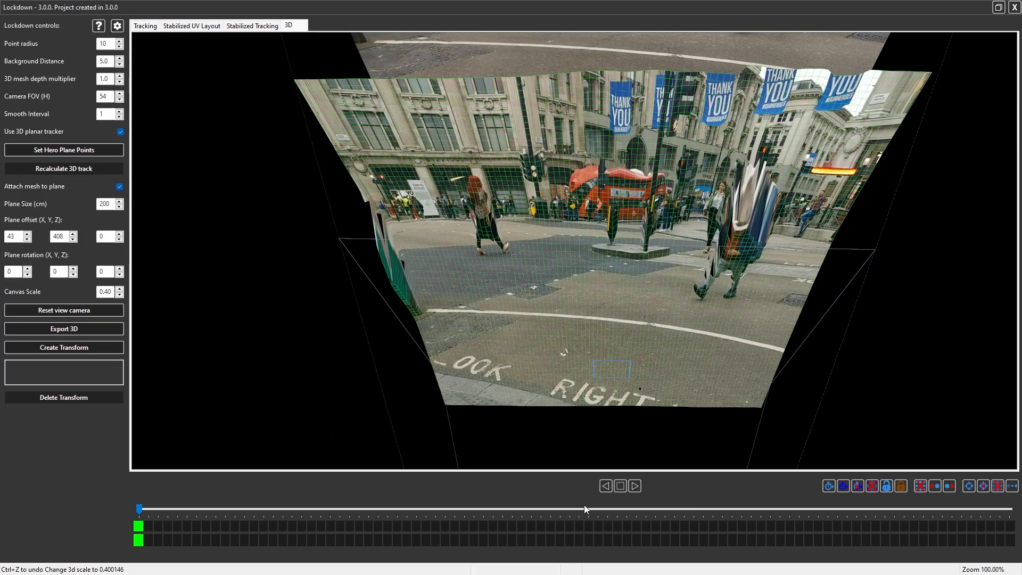
{"action": "left_click", "coordinate": [633, 486]}
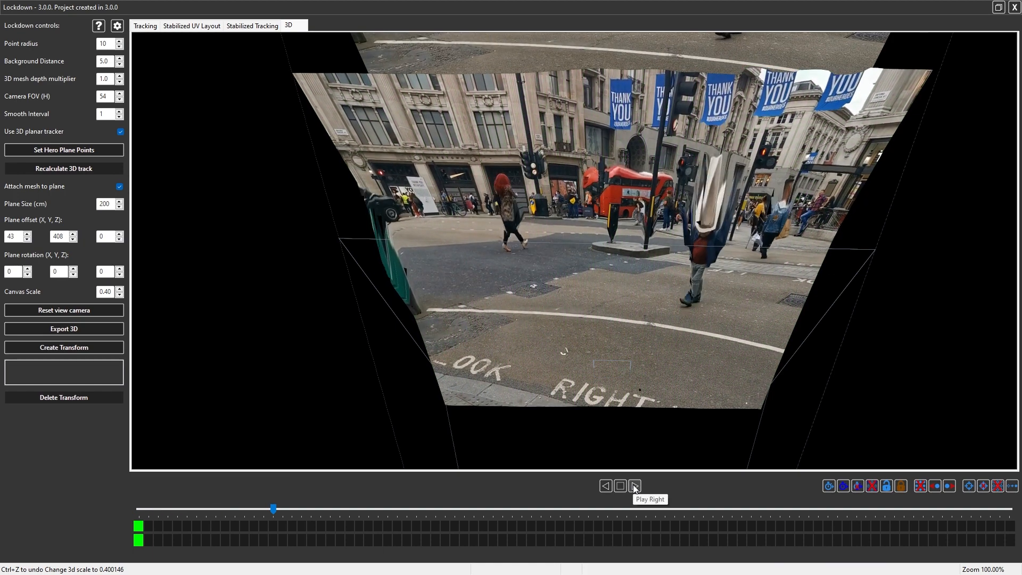
{"action": "left_click", "coordinate": [633, 485]}
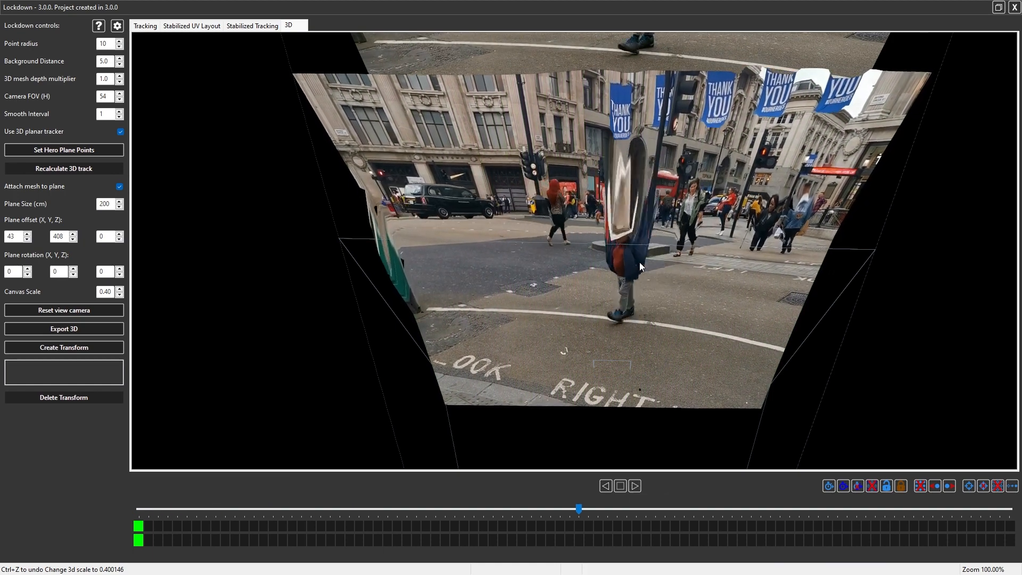
{"action": "left_click", "coordinate": [619, 485]}
{"action": "type", "text": "60"}
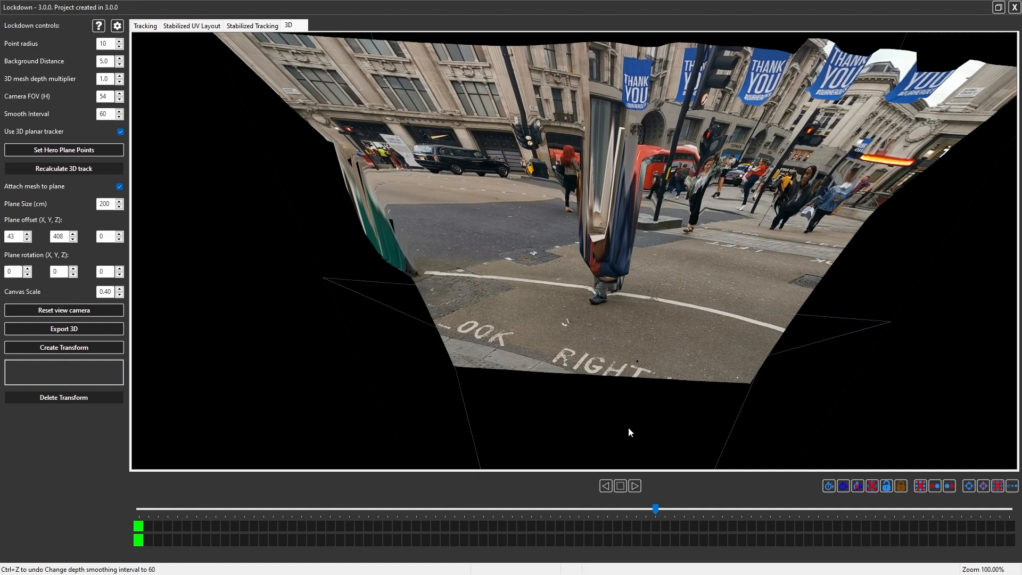
{"action": "left_click_drag", "start_coordinate": [655, 508], "coordinate": [512, 507]}
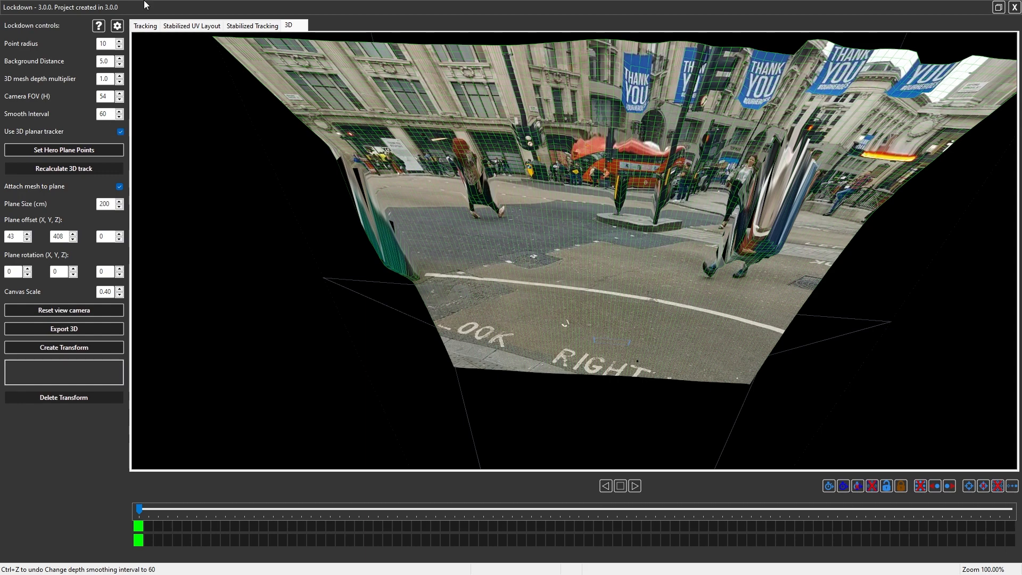
Return to tracking, add a point on the man's hat, and track at 1080p
{"action": "left_click", "coordinate": [145, 26]}
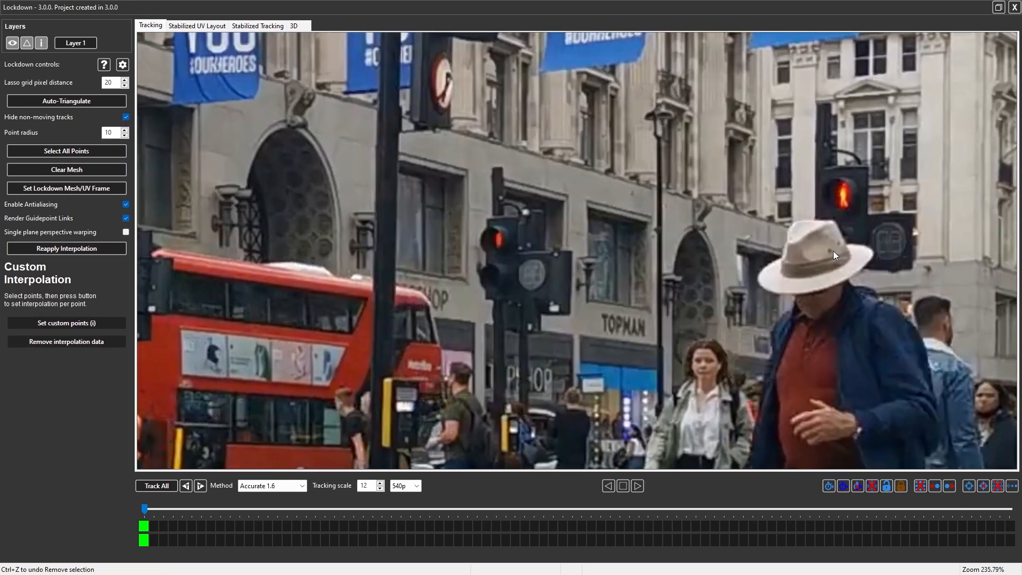
{"action": "left_click", "coordinate": [830, 249]}
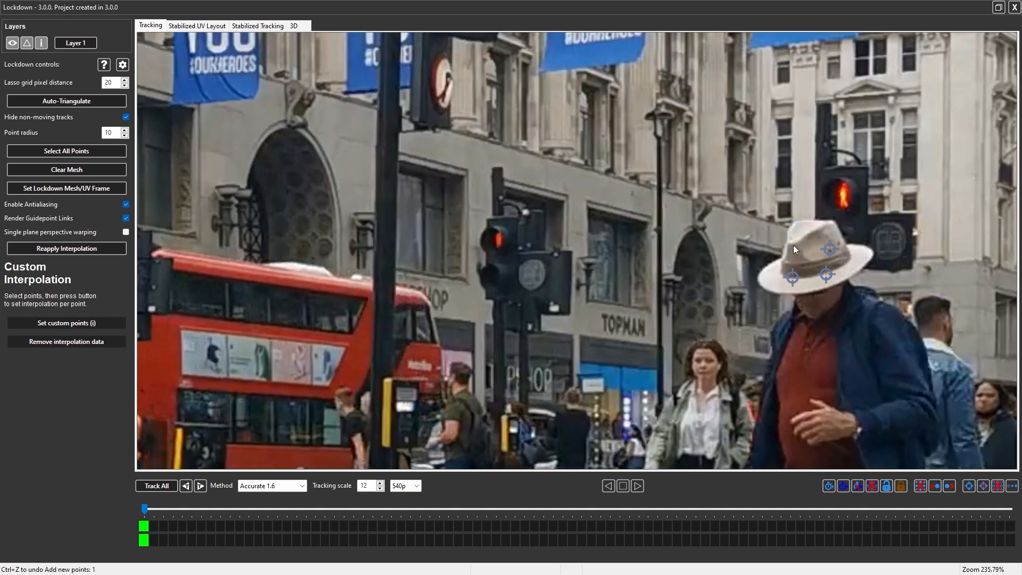
{"action": "left_click", "coordinate": [156, 485]}
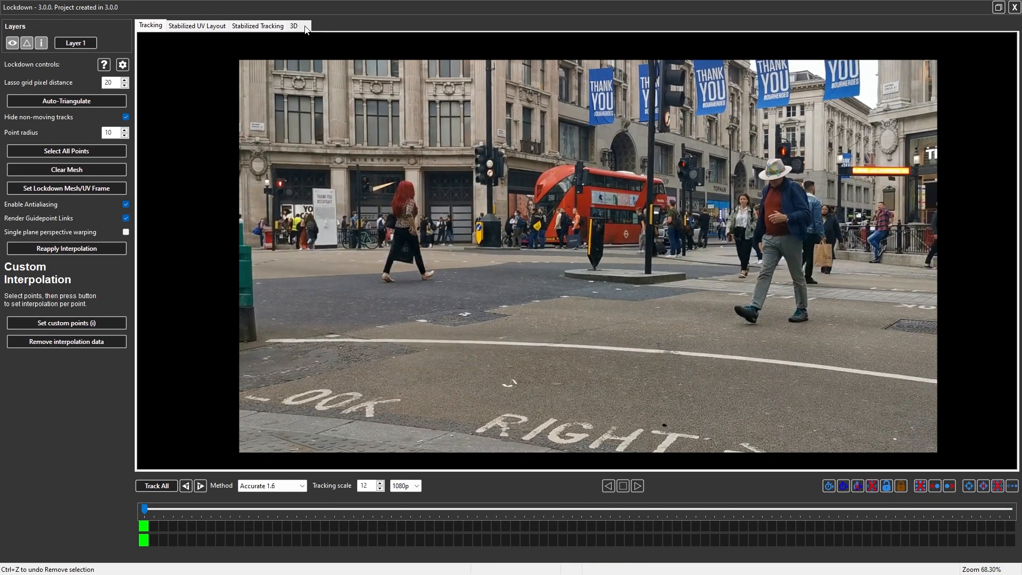
View the street scene in 3D, orbit to find the mesh, and move to a later frame
{"action": "left_click", "coordinate": [293, 25]}
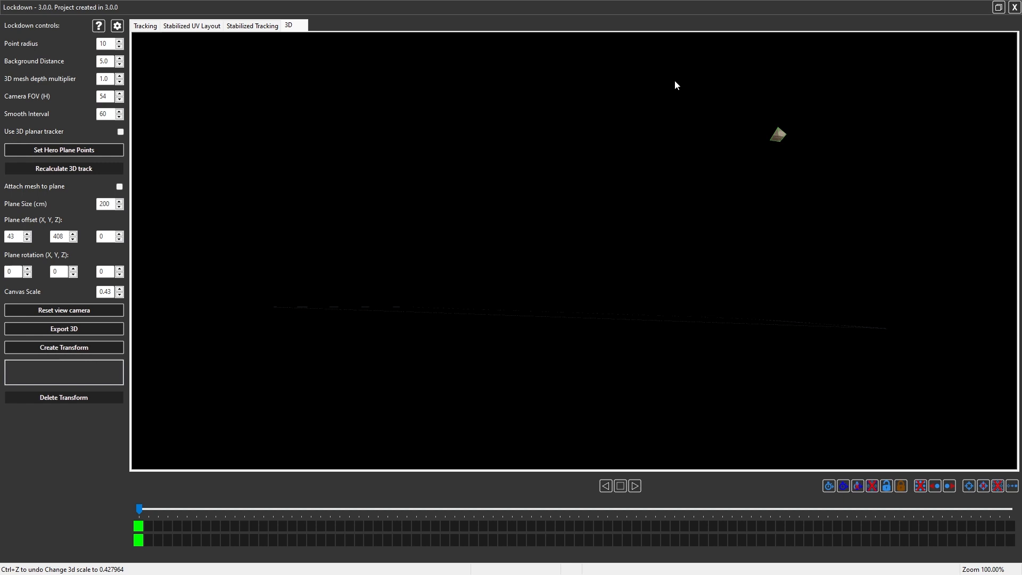
{"action": "mouse_move", "coordinate": [795, 157]}
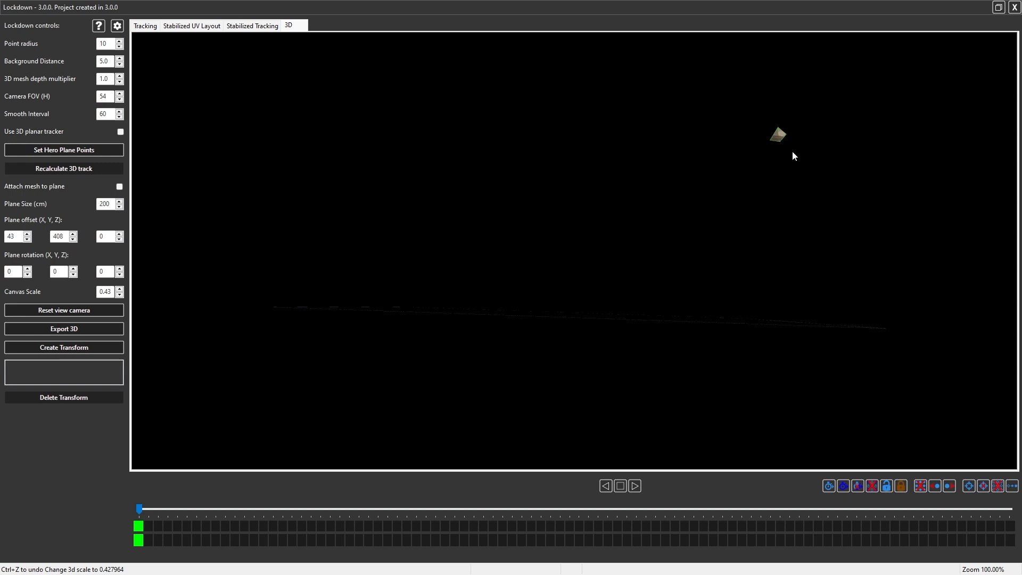
{"action": "mouse_move", "coordinate": [774, 136]}
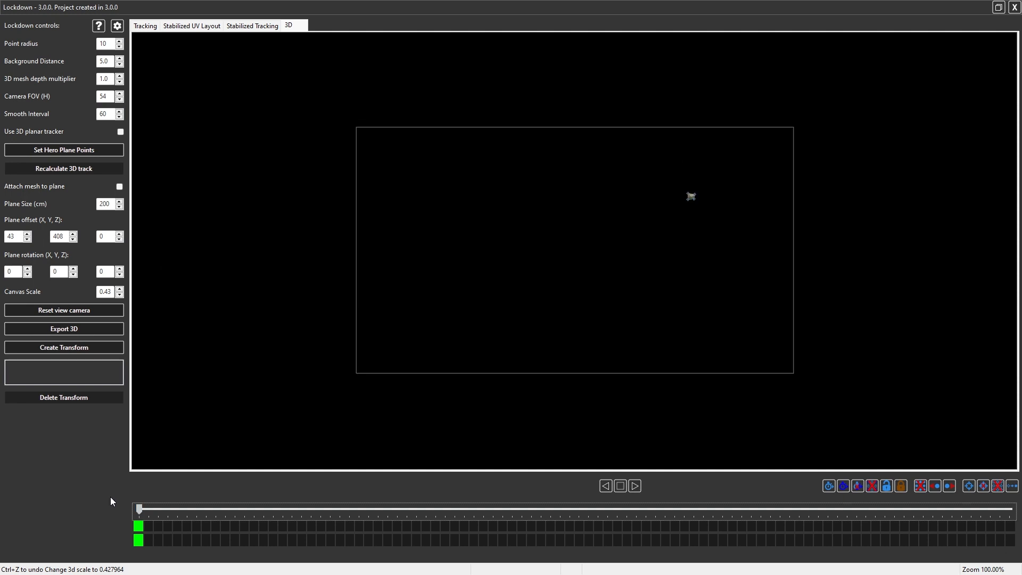
{"action": "left_click_drag", "start_coordinate": [139, 509], "coordinate": [177, 509]}
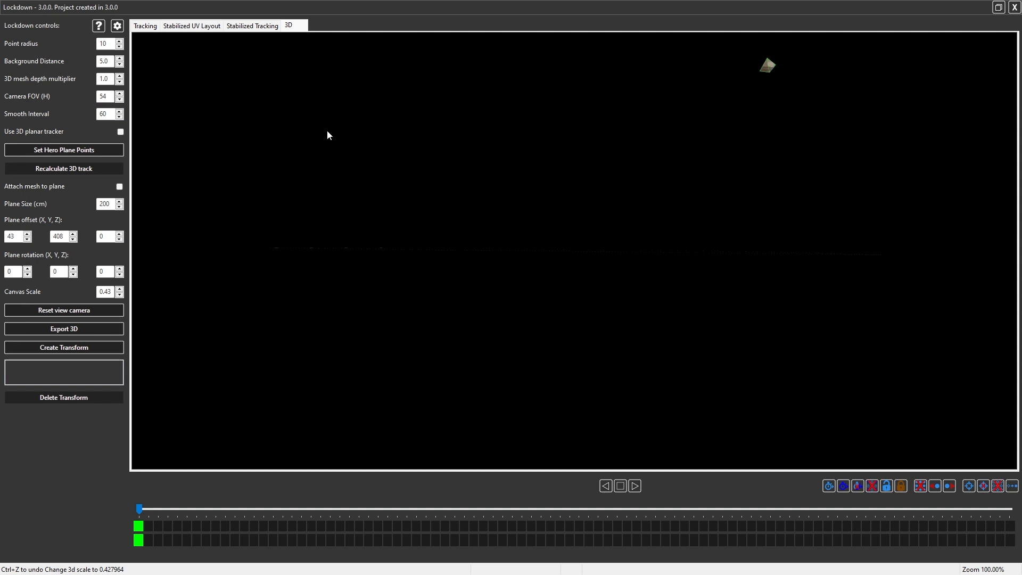
{"action": "left_click_drag", "start_coordinate": [138, 507], "coordinate": [167, 507]}
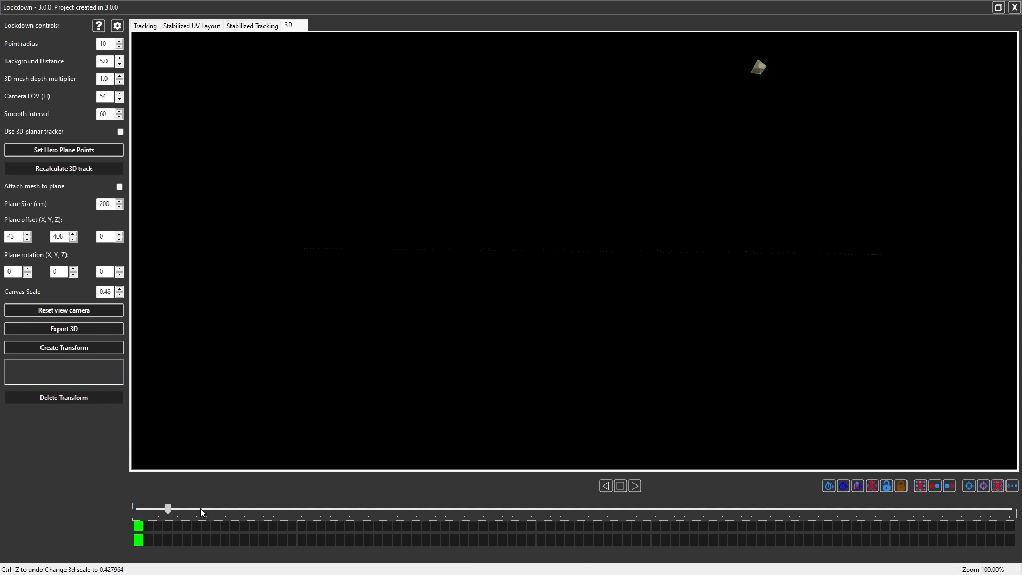